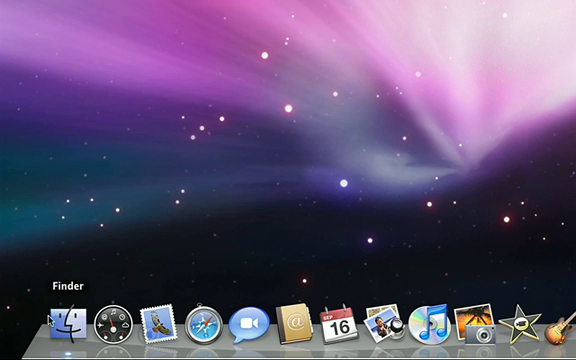
mouse_move(292, 322)
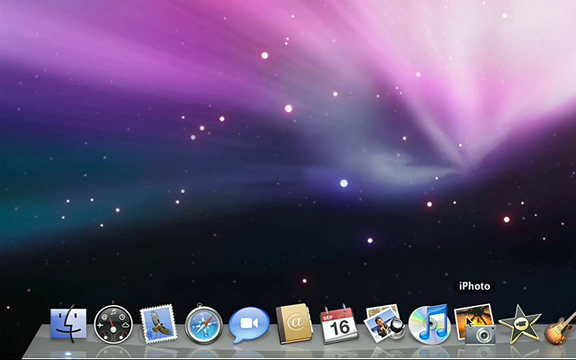
- Select the main hard drive, home drive, backup drive and vacation pictures disc in turn
click(16, 8)
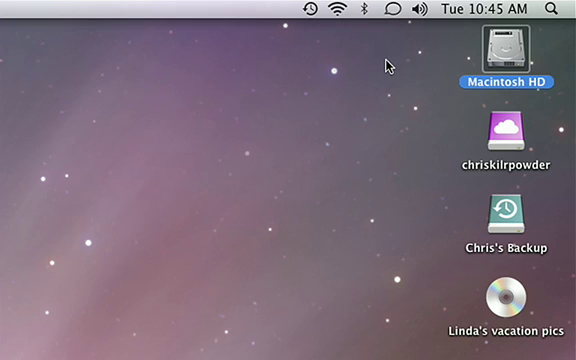
click(520, 138)
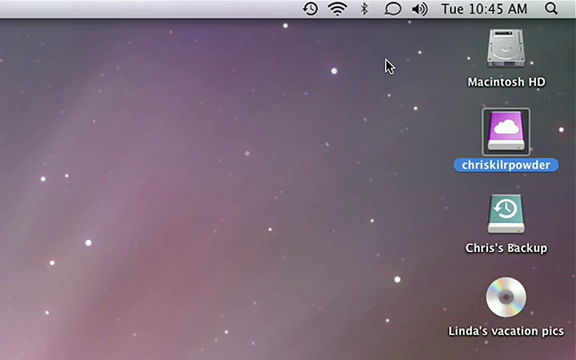
click(506, 216)
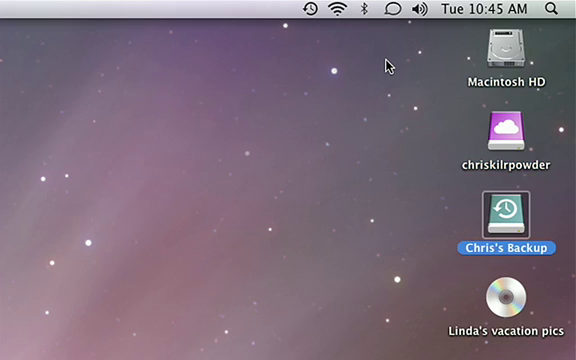
click(516, 312)
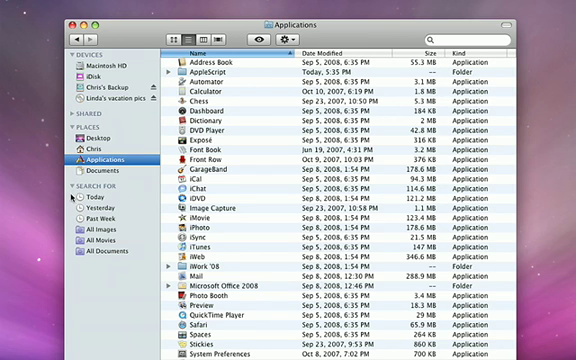
- Show today's items, browse Documents in columns and preview a presentation file
click(94, 196)
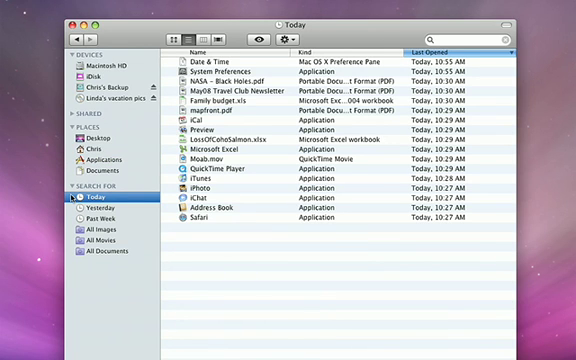
click(96, 266)
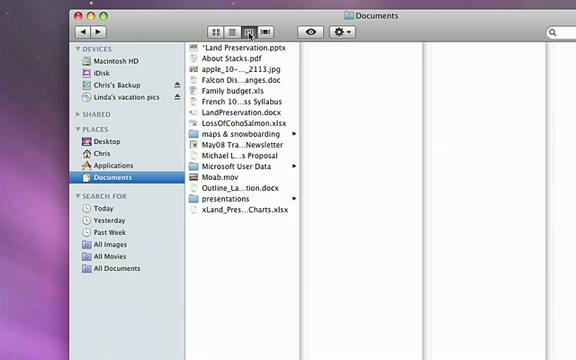
click(220, 192)
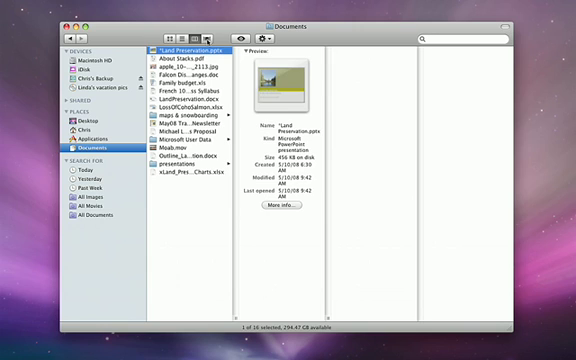
click(196, 36)
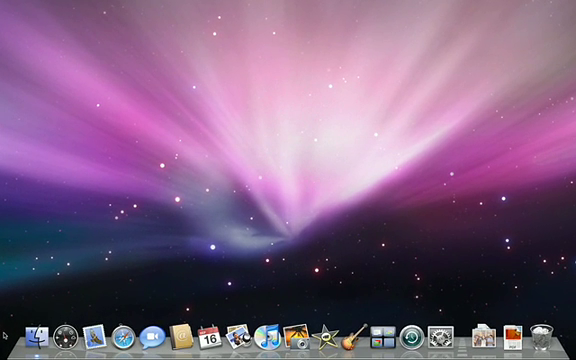
mouse_move(62, 336)
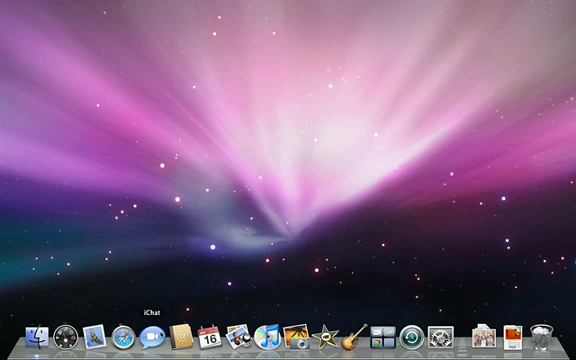
mouse_move(270, 340)
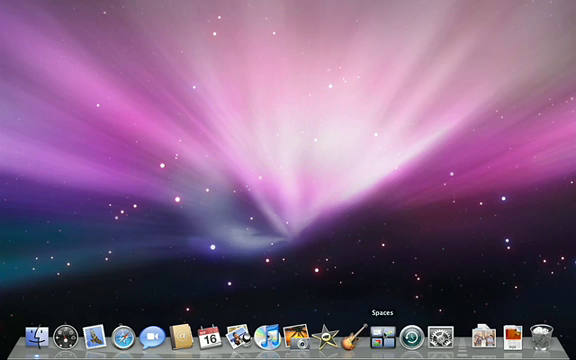
mouse_move(510, 340)
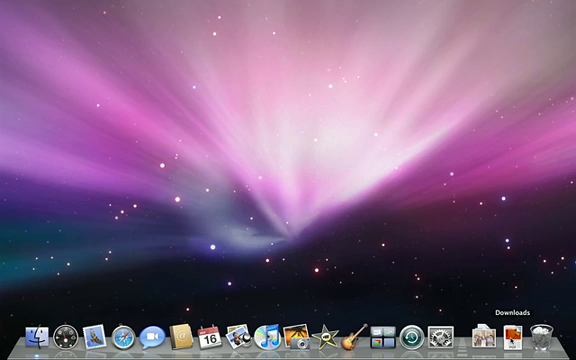
mouse_move(484, 340)
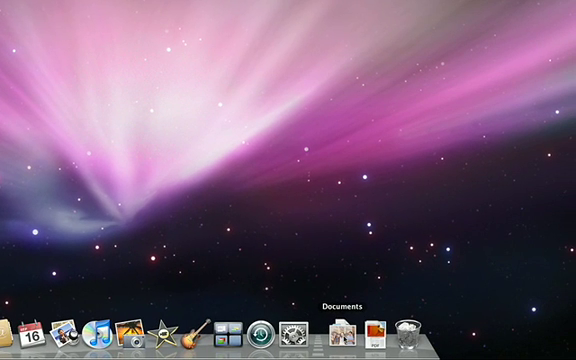
click(348, 332)
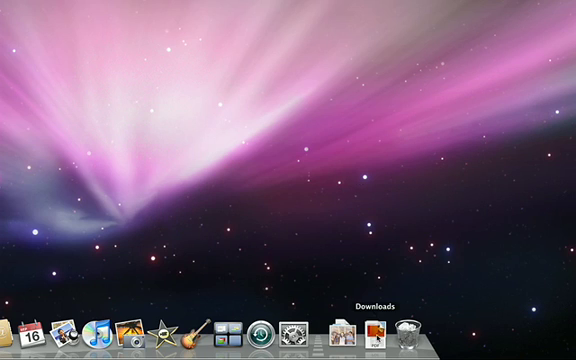
click(372, 330)
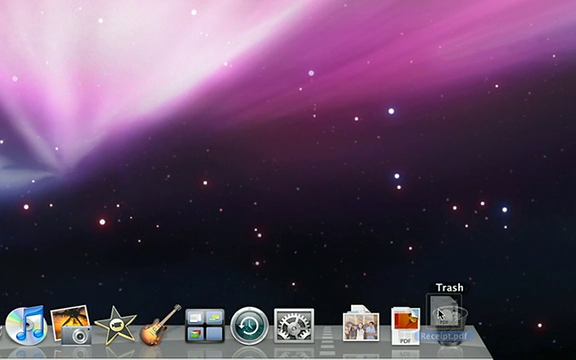
right_click(450, 324)
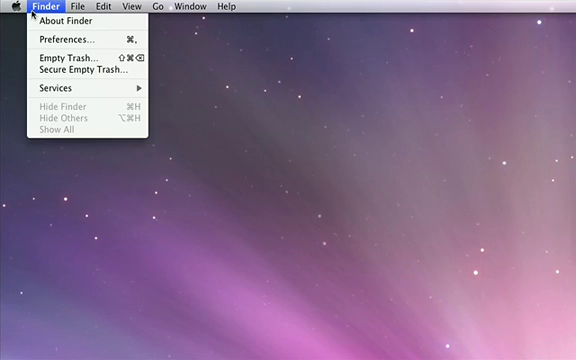
mouse_move(76, 56)
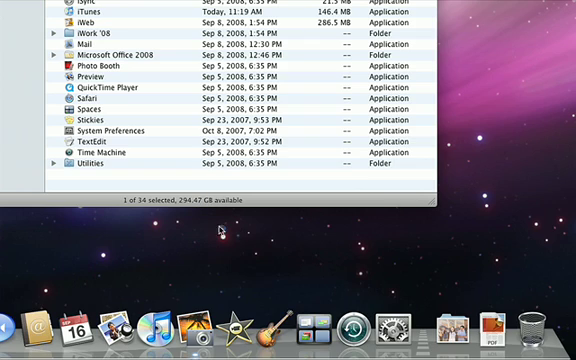
mouse_move(290, 320)
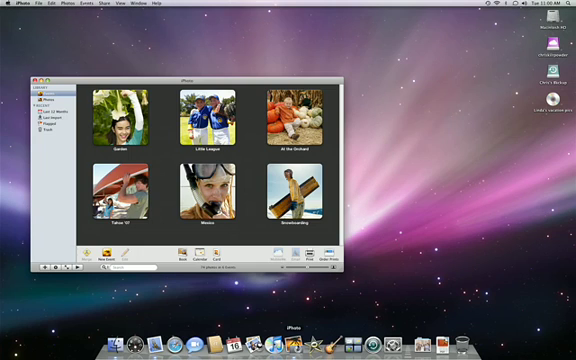
mouse_move(152, 340)
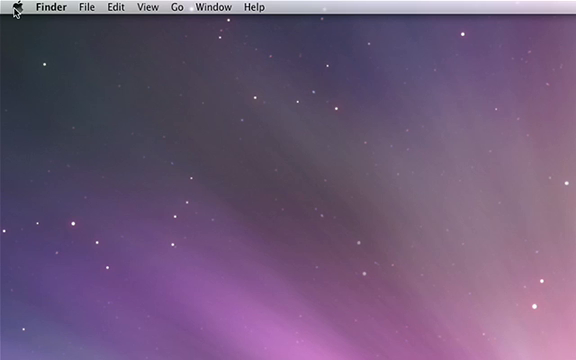
click(12, 8)
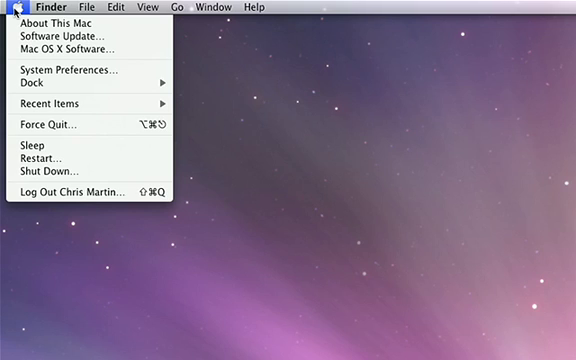
mouse_move(14, 72)
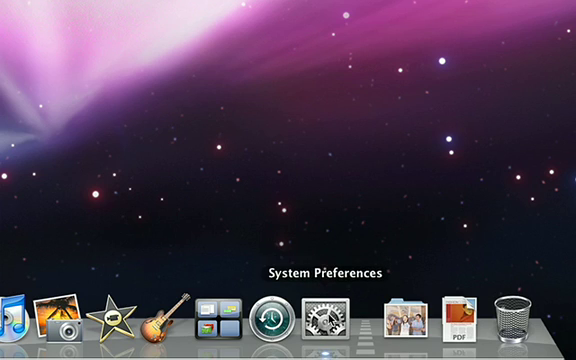
click(328, 316)
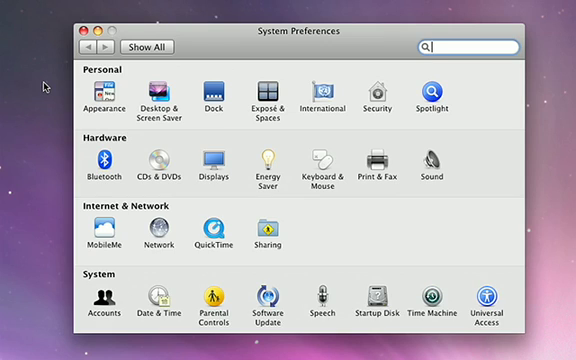
mouse_move(46, 164)
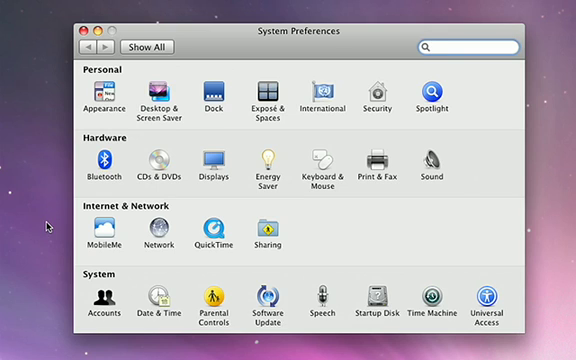
mouse_move(46, 292)
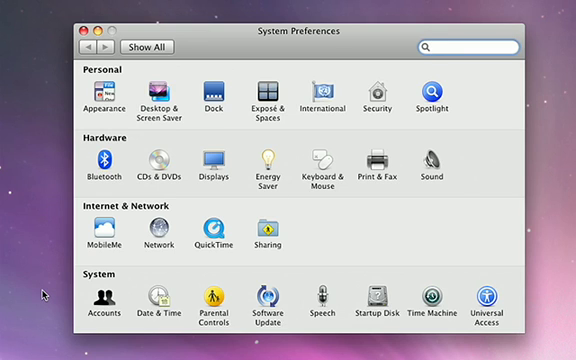
click(92, 32)
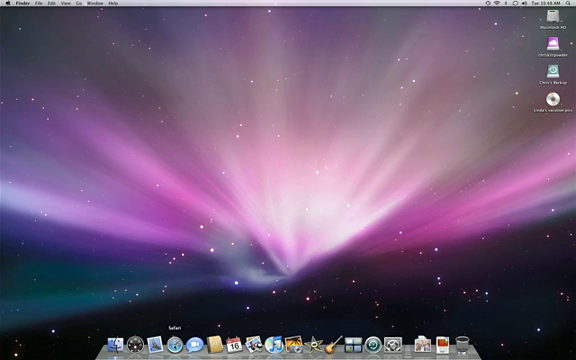
- Launch Safari from the Dock
click(162, 344)
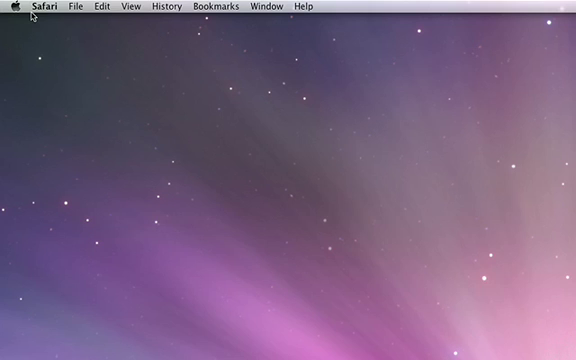
- Show the Safari application menu with its Hide and Quit commands
click(36, 6)
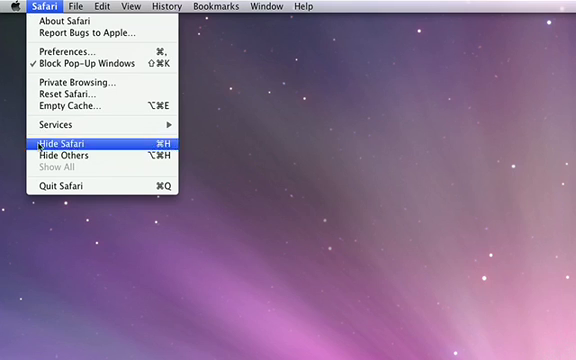
mouse_move(60, 188)
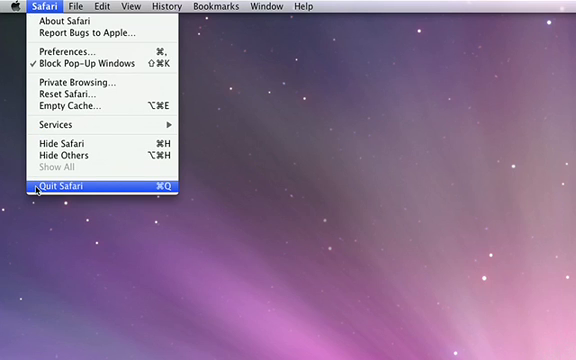